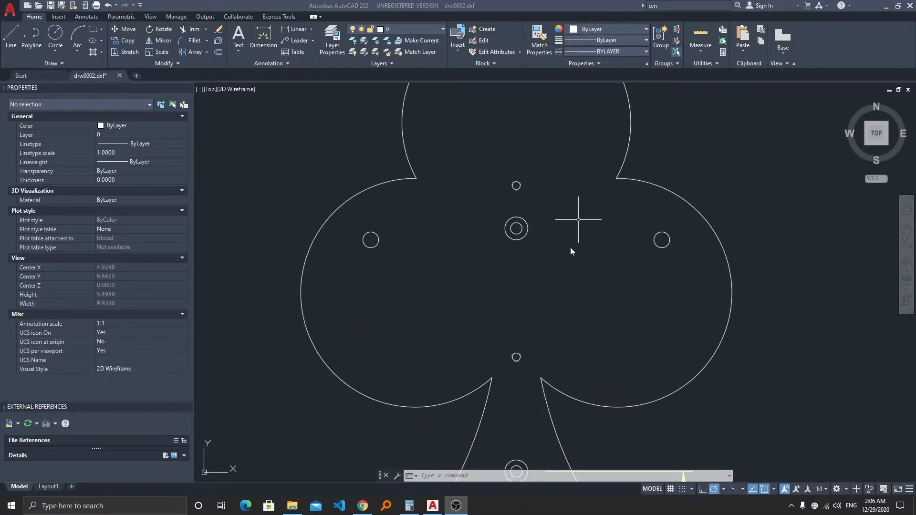
mouse_move(519, 186)
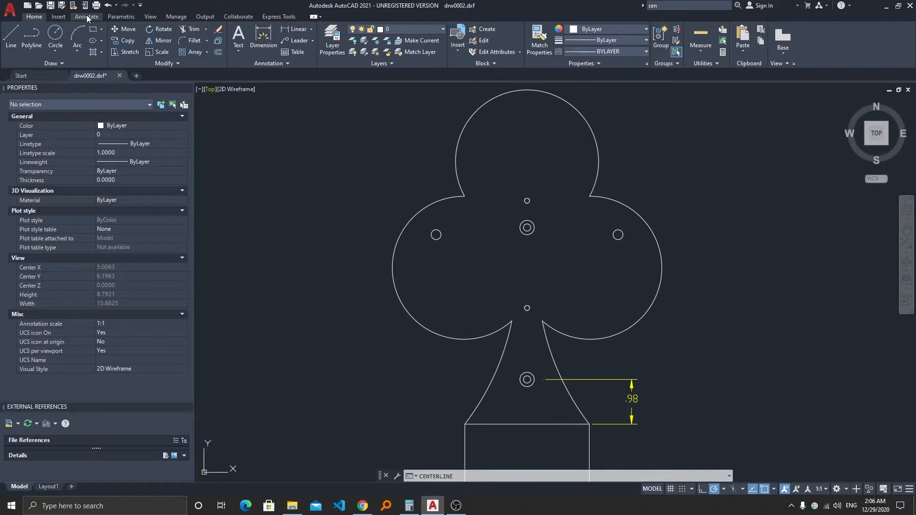
Show the Annotate ribbon tools and begin entering a command at the command line
click(86, 16)
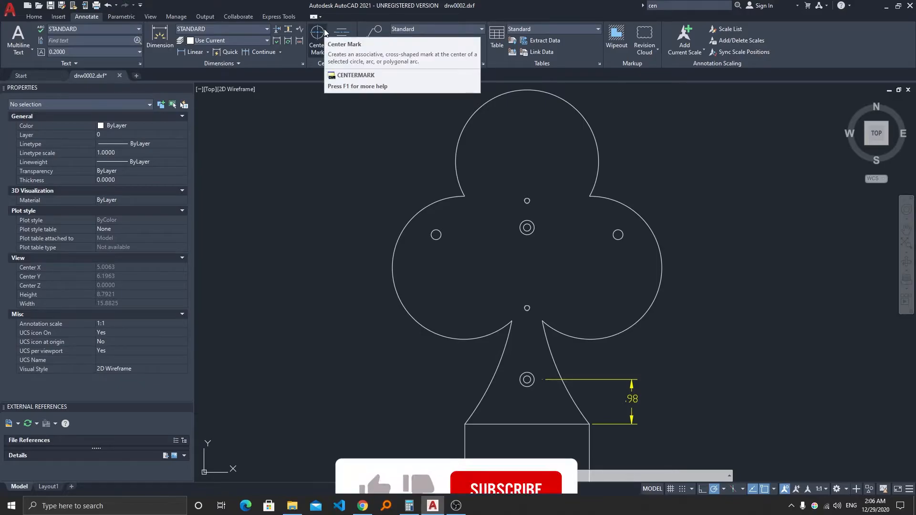
click(342, 35)
text(ce)
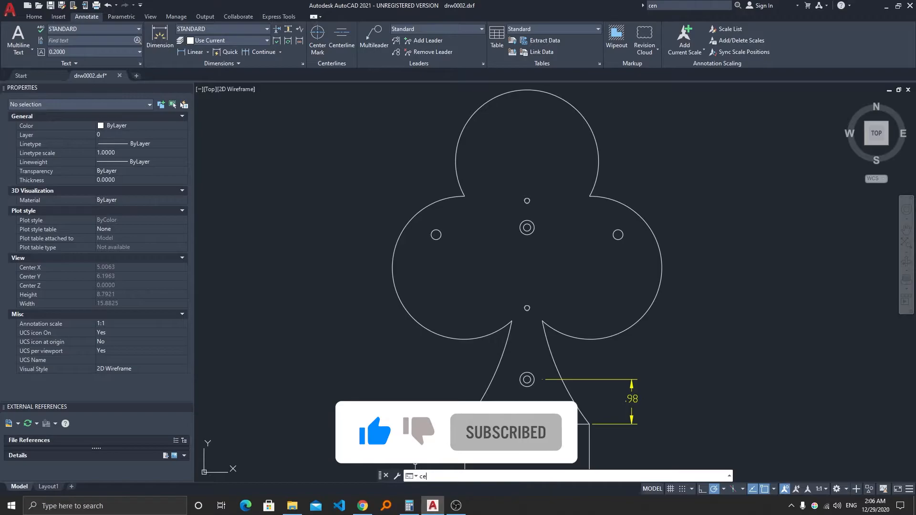
Run CENTERMARK from autocomplete and add cross center marks to the central and left circles
text(GCCONCENTRIC)
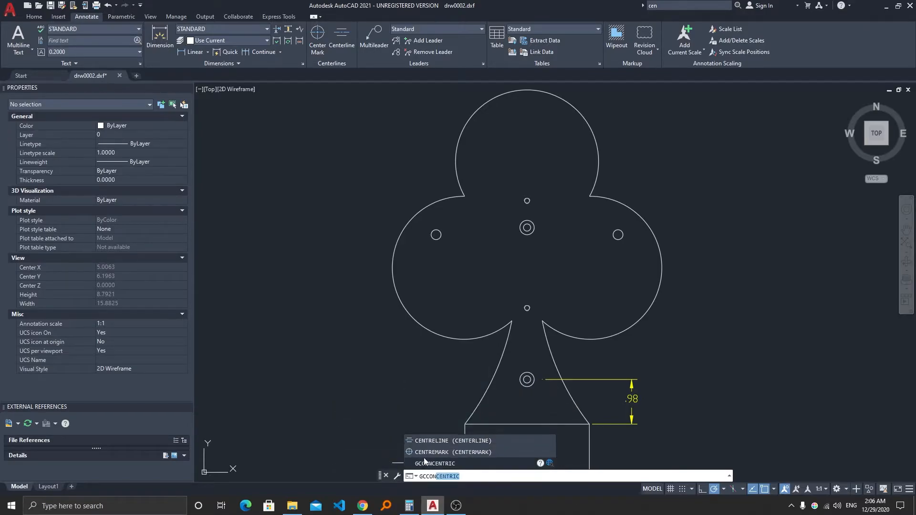
click(431, 452)
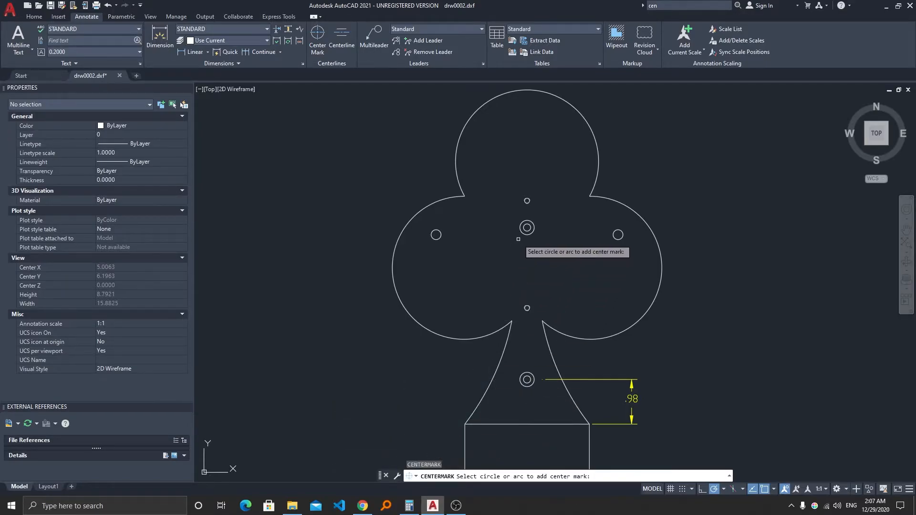
click(527, 227)
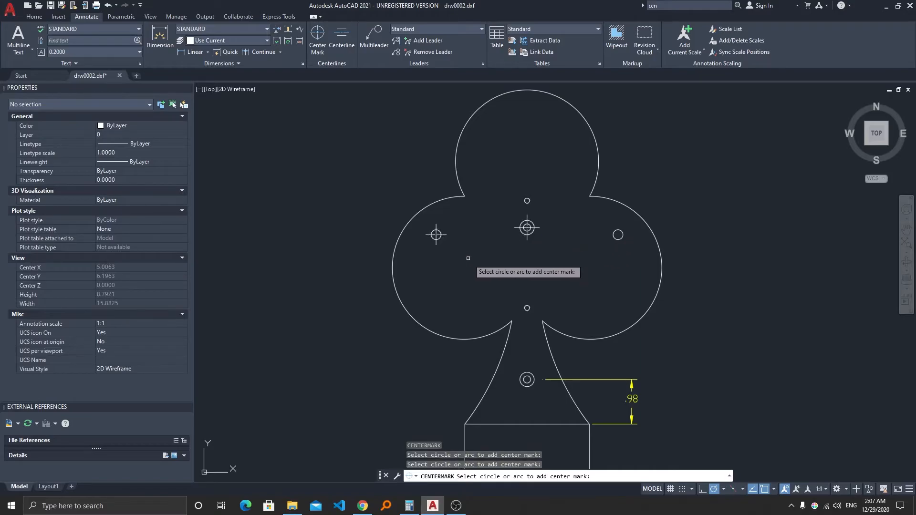